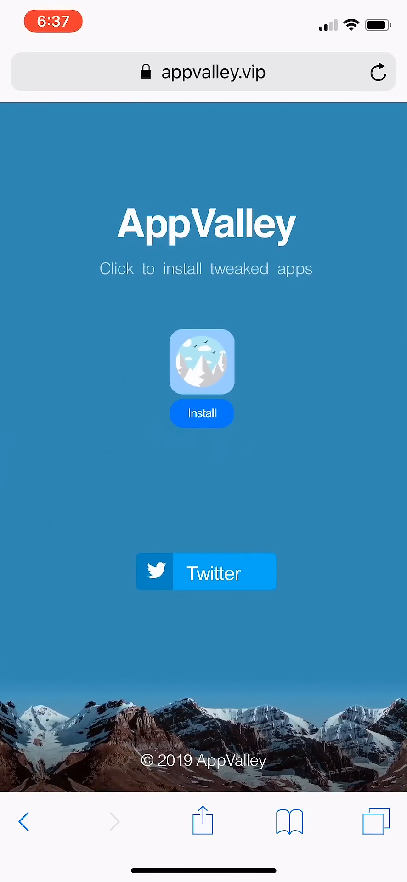
Download the AppValley configuration profile from appvalley.vip and allow the download
{"action": "left_click", "coordinate": [201, 413]}
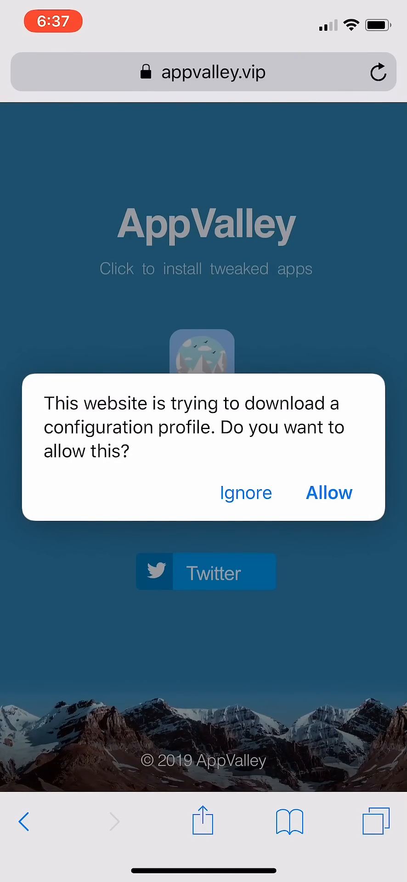
{"action": "left_click", "coordinate": [329, 492]}
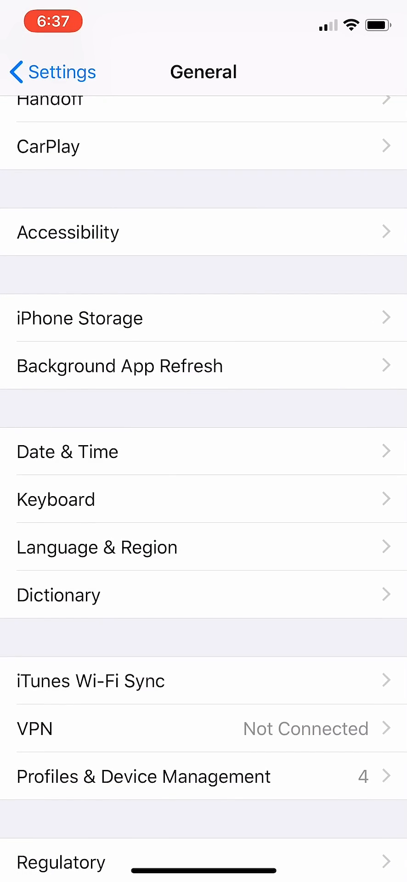
Install the downloaded AppValley profile via Profiles & Device Management, accepting the unsigned warning
{"action": "left_click", "coordinate": [142, 776]}
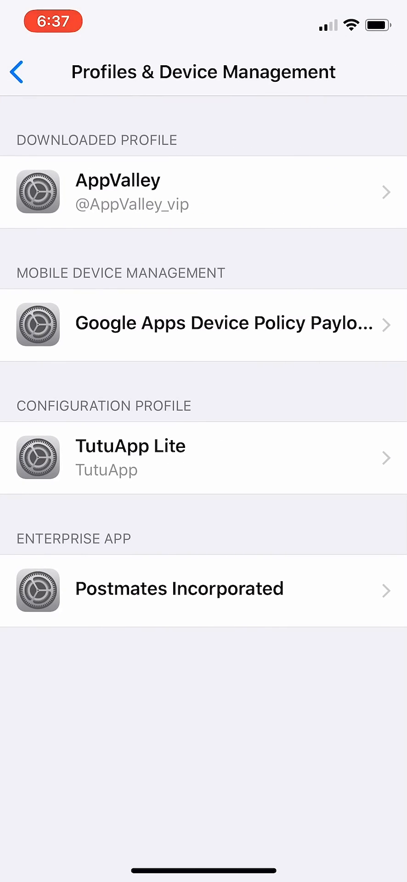
{"action": "left_click", "coordinate": [204, 191]}
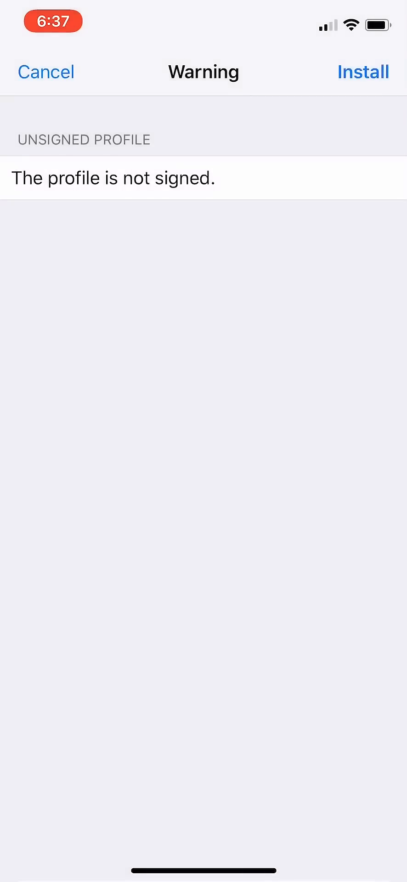
{"action": "left_click", "coordinate": [46, 72]}
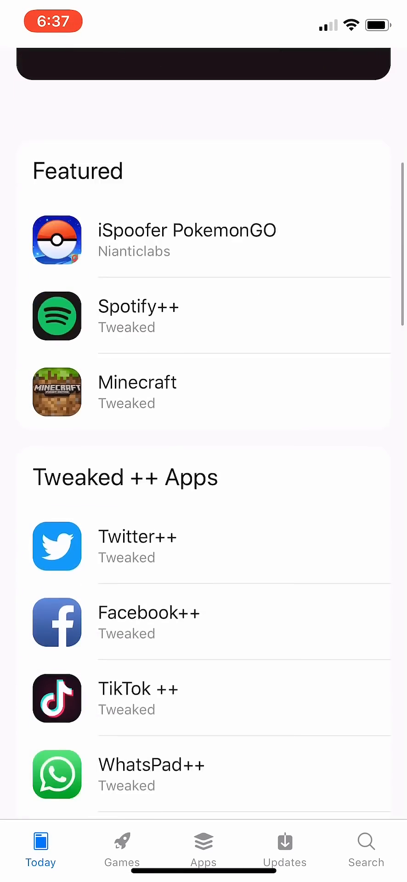
{"action": "scroll", "scroll_direction": "down", "scroll_amount": 3}
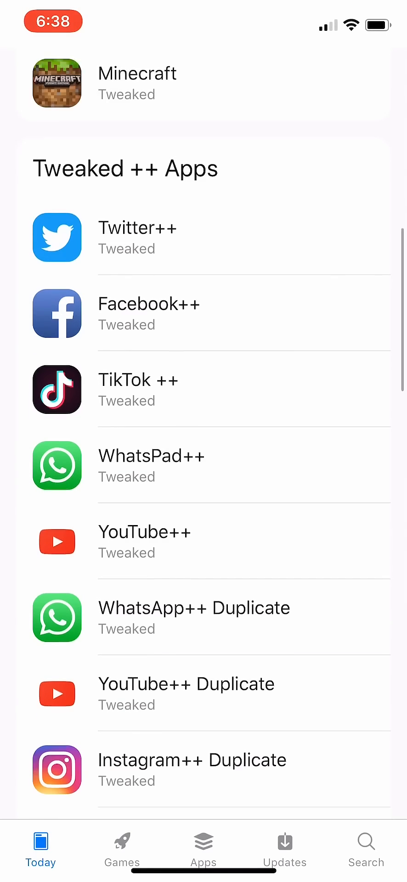
{"action": "scroll", "scroll_direction": "down", "scroll_amount": 3}
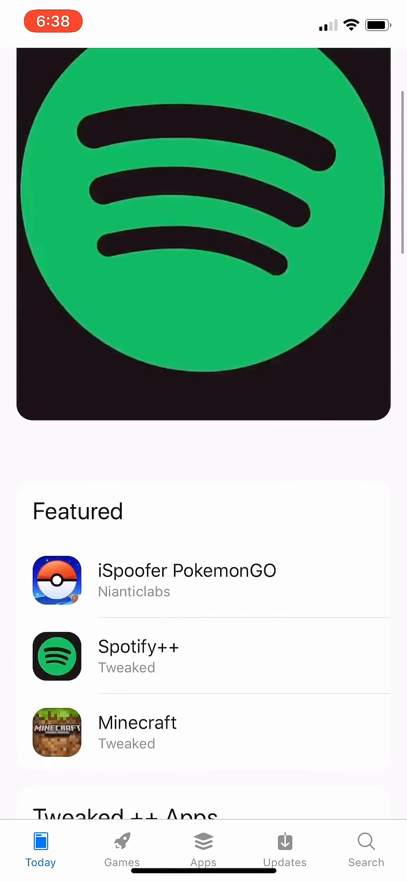
{"action": "left_click", "coordinate": [204, 850]}
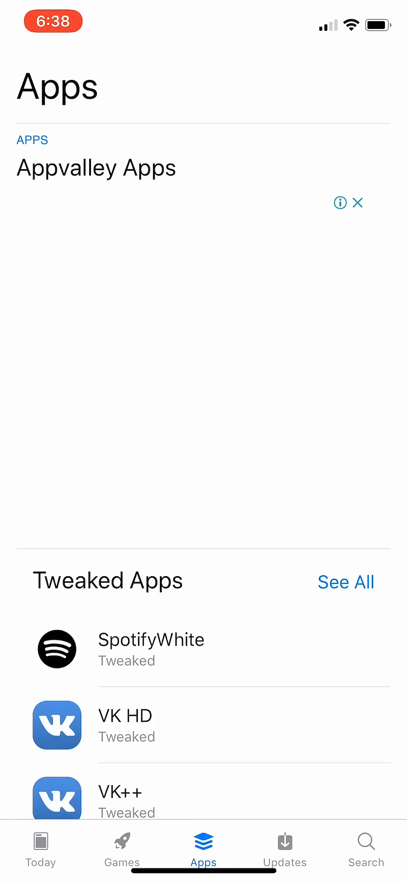
{"action": "left_click", "coordinate": [121, 849]}
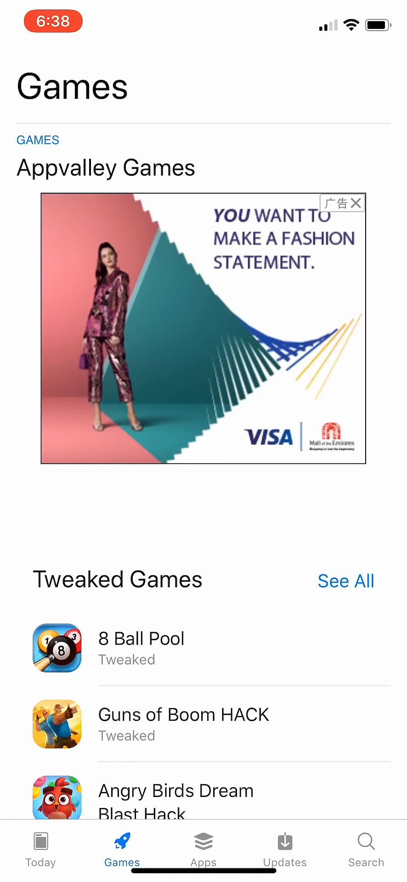
{"action": "left_click", "coordinate": [41, 844]}
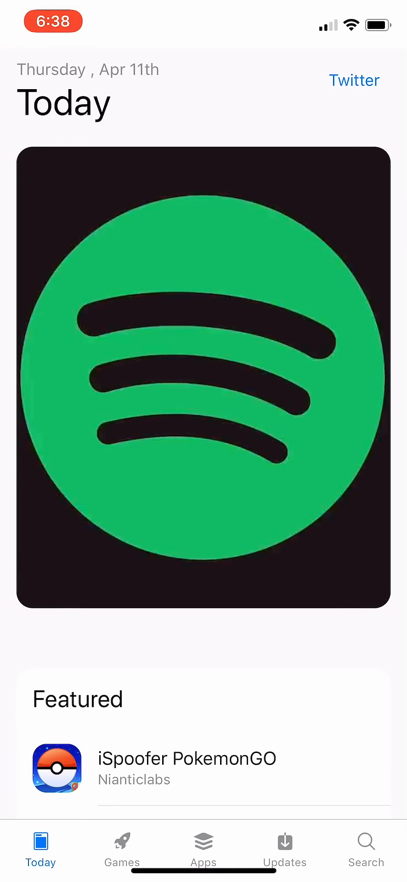
{"action": "scroll", "scroll_direction": "down", "scroll_amount": 3}
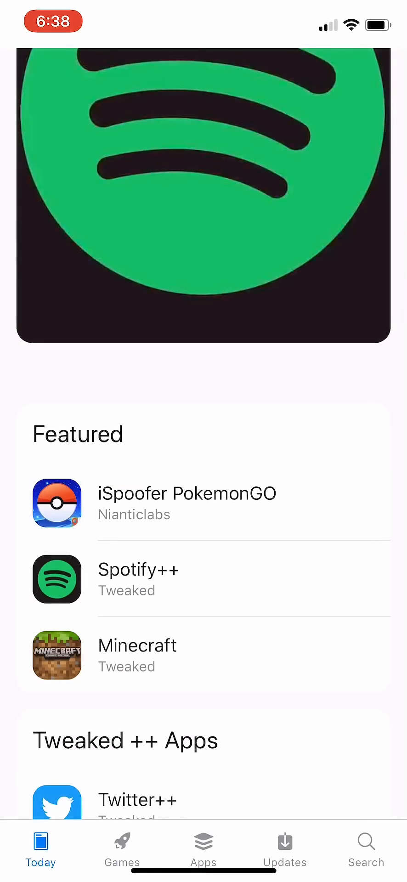
{"action": "scroll", "scroll_direction": "down", "scroll_amount": 3}
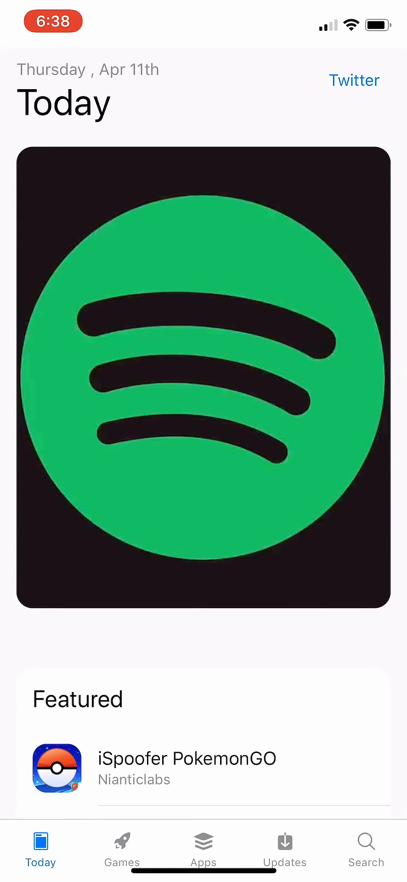
{"action": "left_click", "coordinate": [121, 850]}
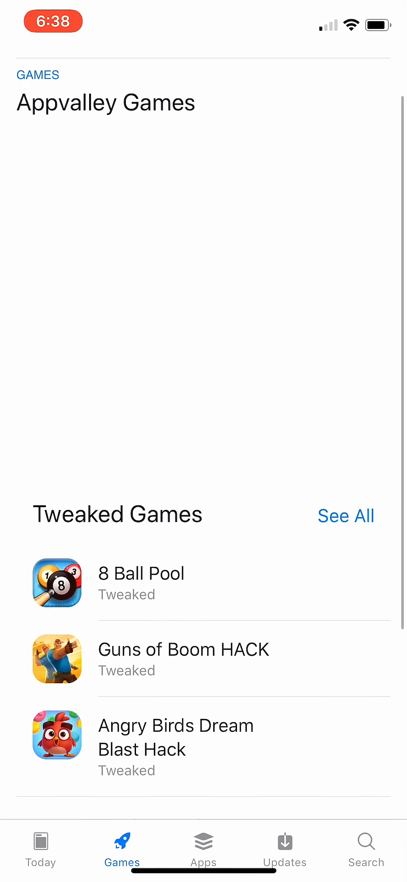
{"action": "scroll", "scroll_direction": "down", "scroll_amount": 3}
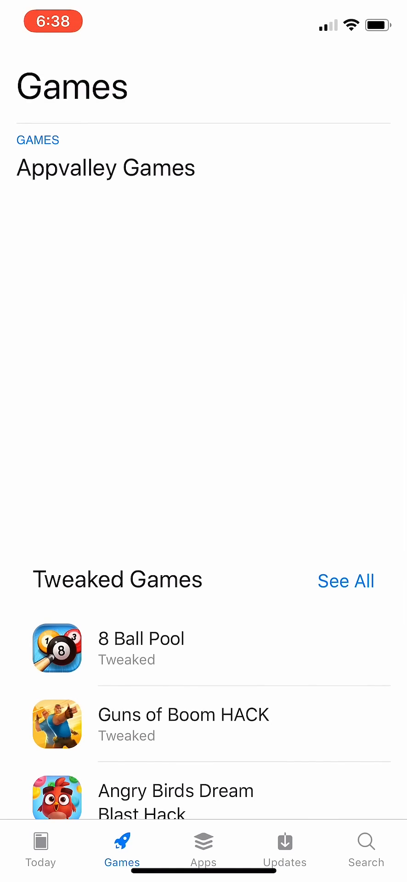
{"action": "left_click", "coordinate": [40, 850]}
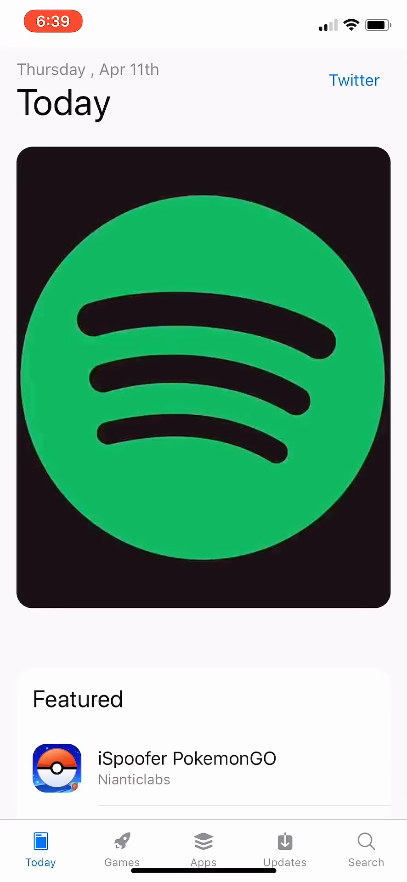